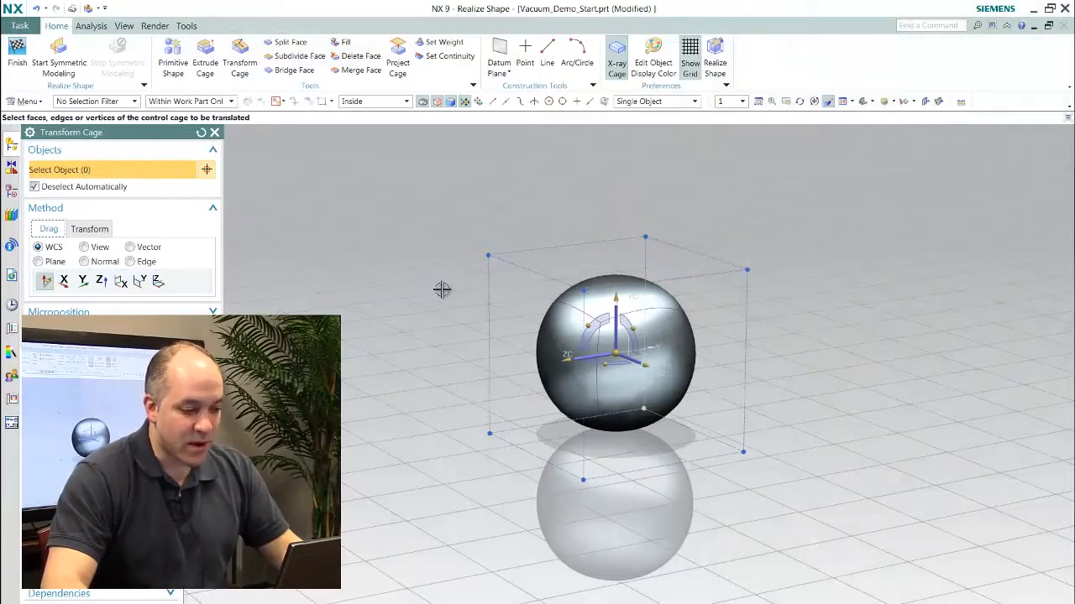
Pull the left cage face outward to stretch the sphere, then select the whole cage in Transform mode
click(517, 346)
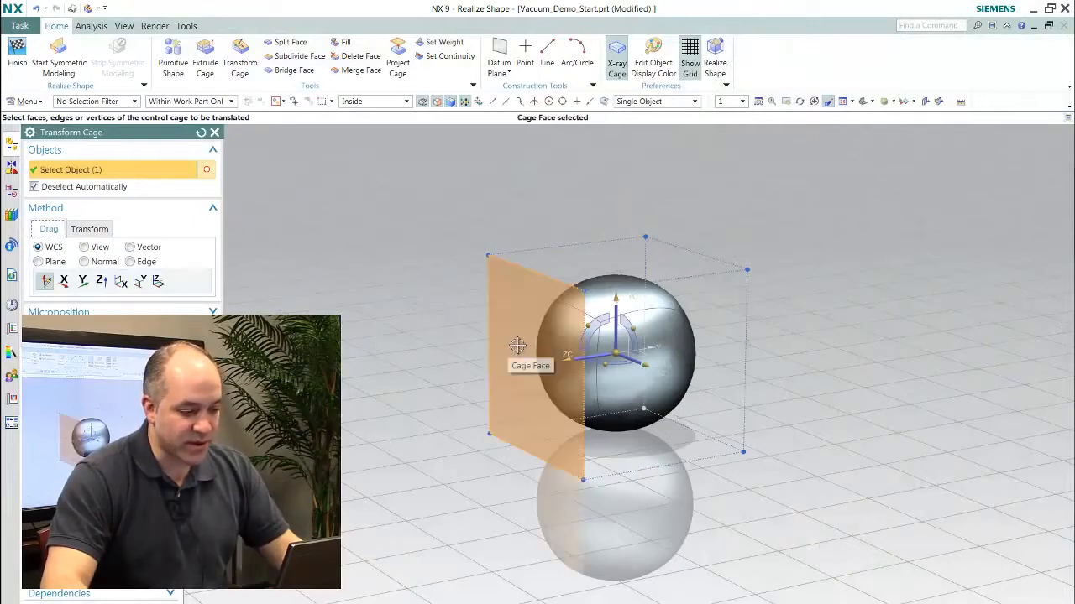
drag(517, 346, 403, 364)
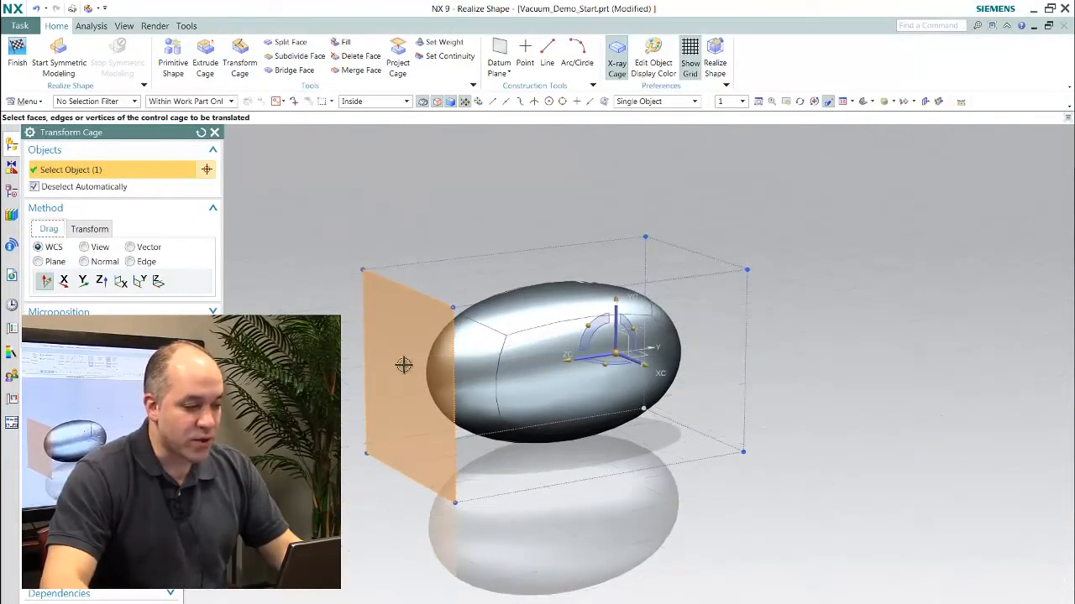
mouse_move(416, 294)
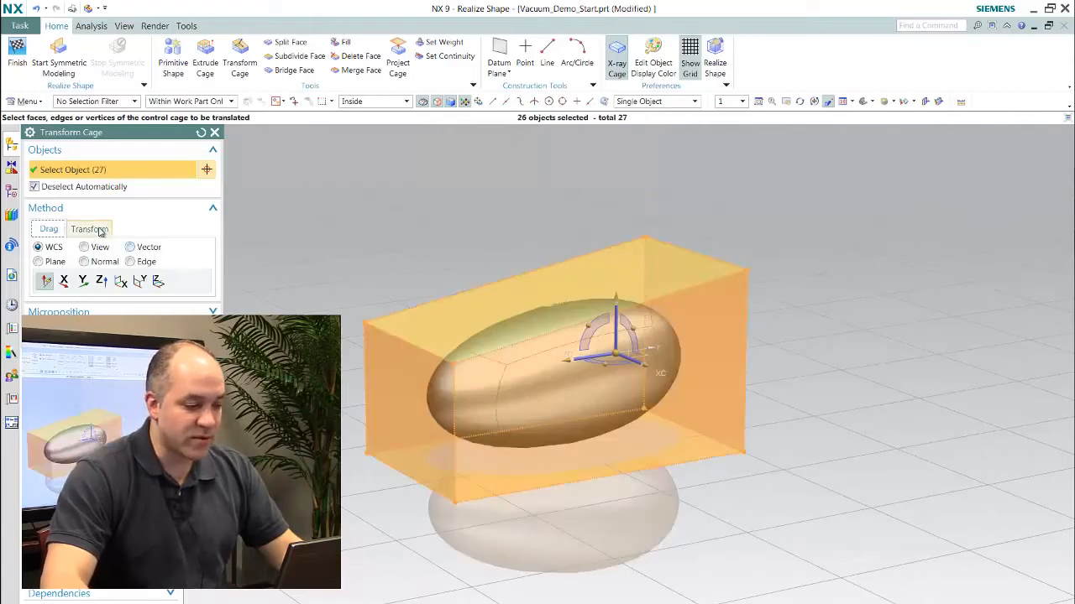
click(89, 229)
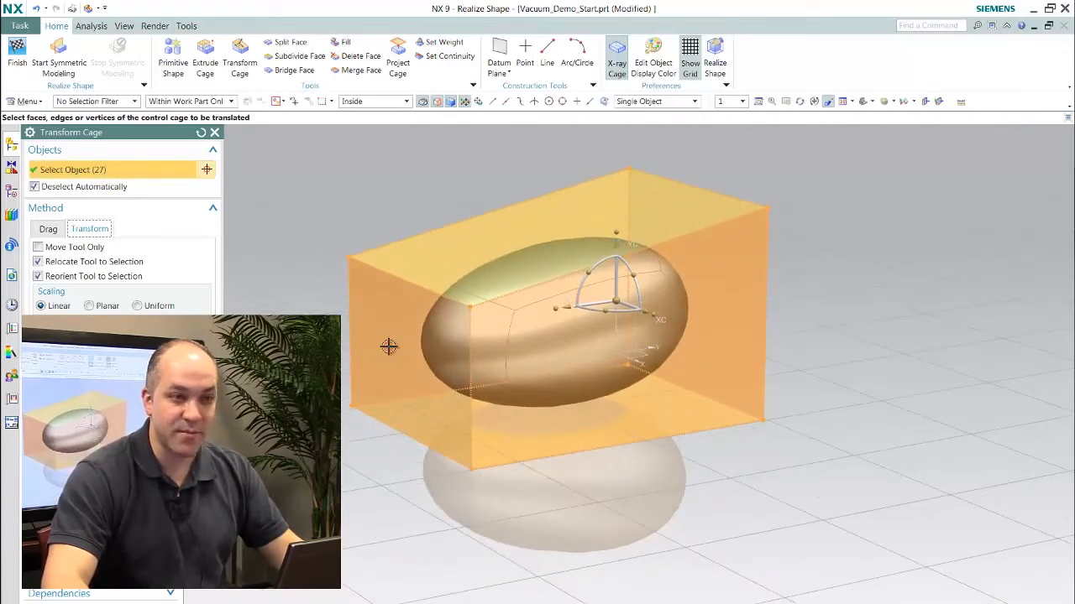
click(17, 62)
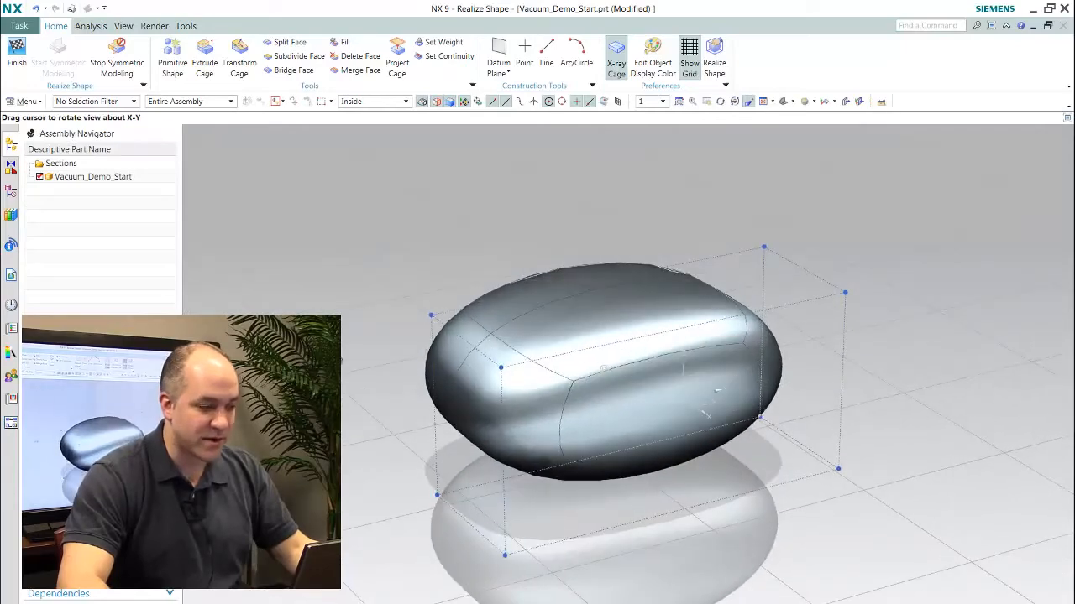
Apply a Uniform Split Face to the loop of side cage faces, making the body boxier
click(289, 42)
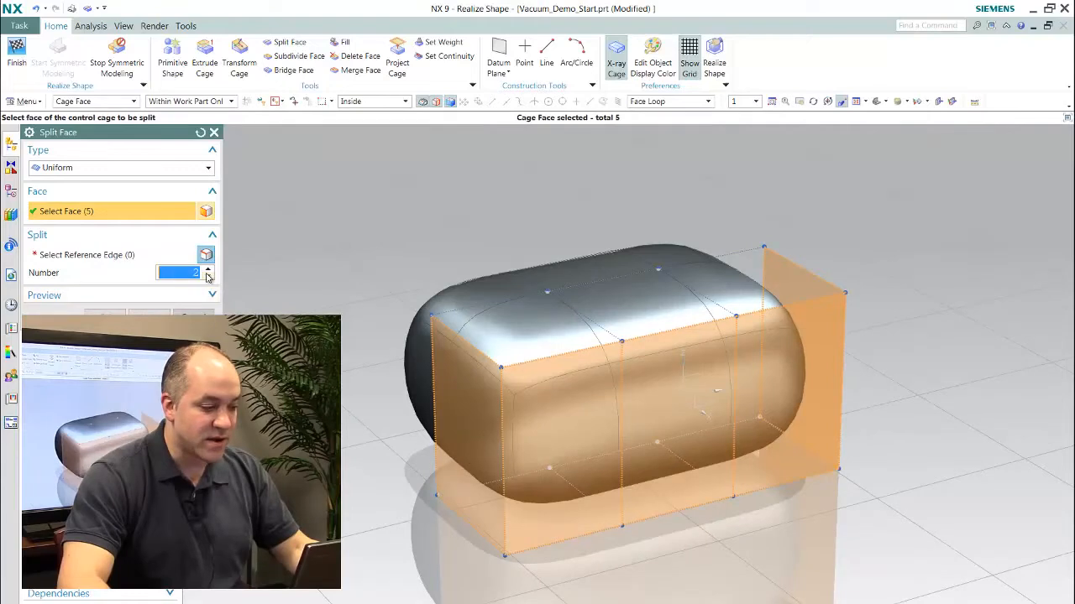
click(208, 276)
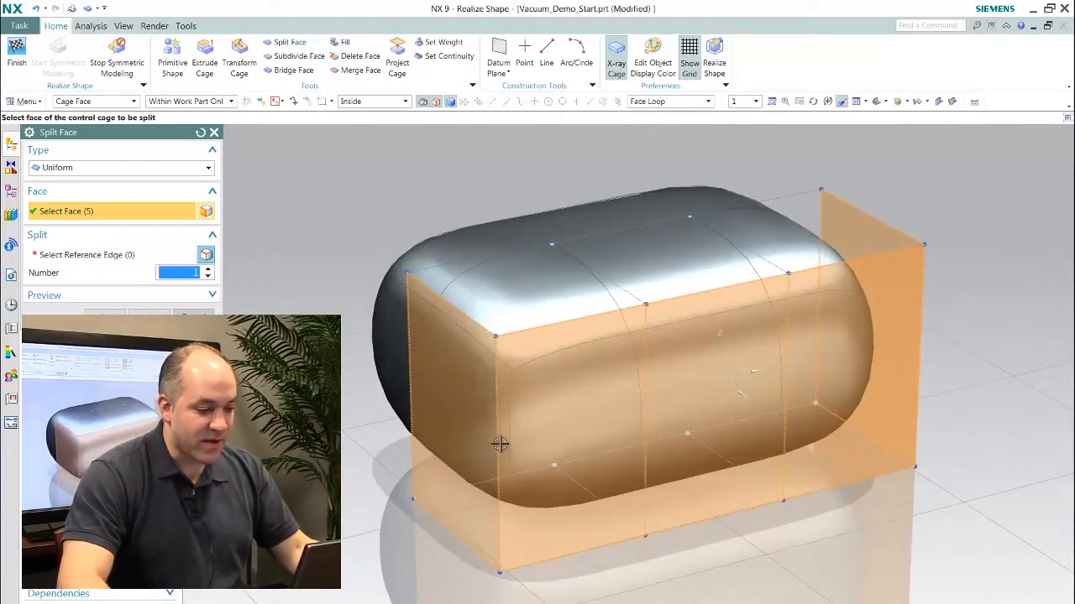
click(500, 443)
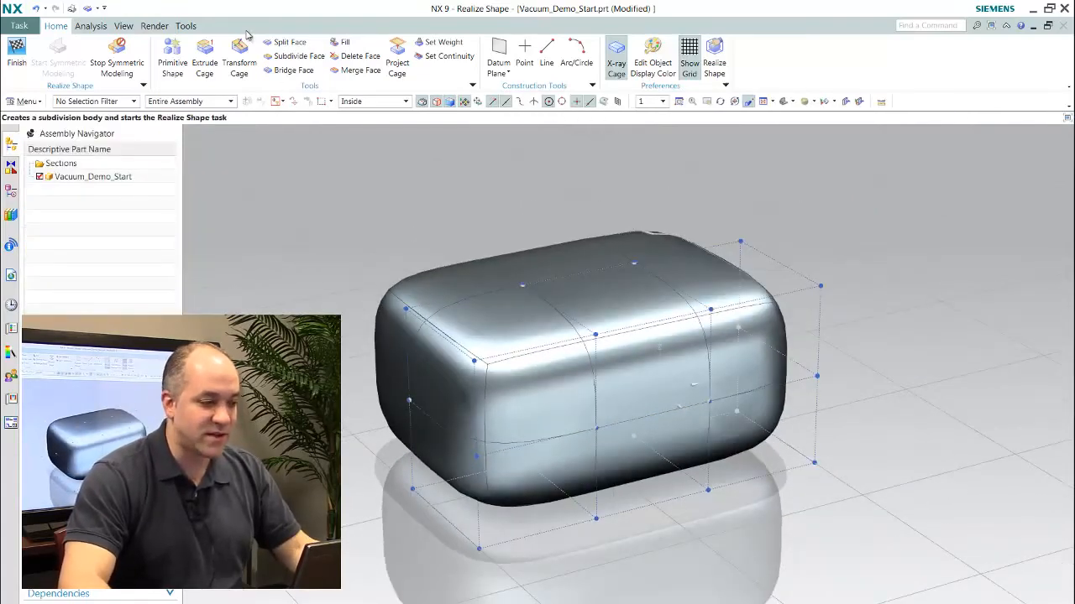
Subdivide the top cage face with a scale of 30 for a flatter inset top
click(299, 55)
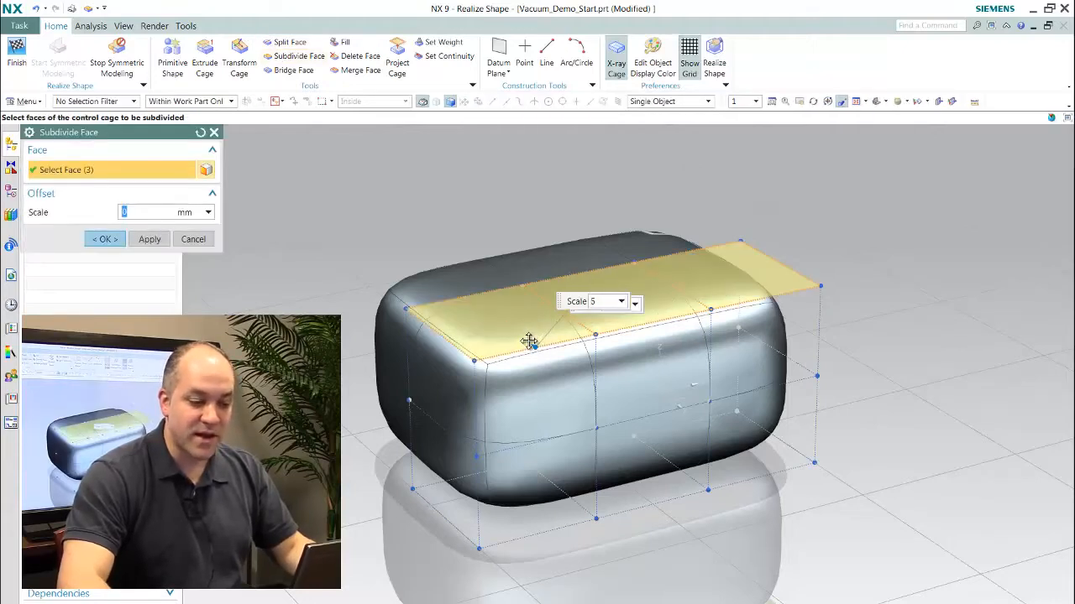
text(30)
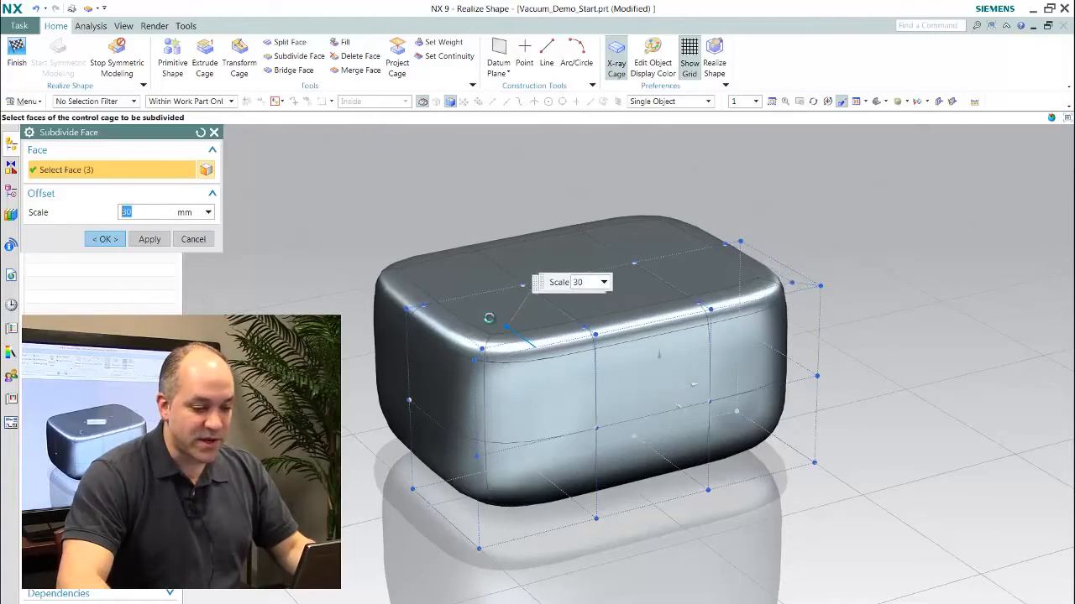